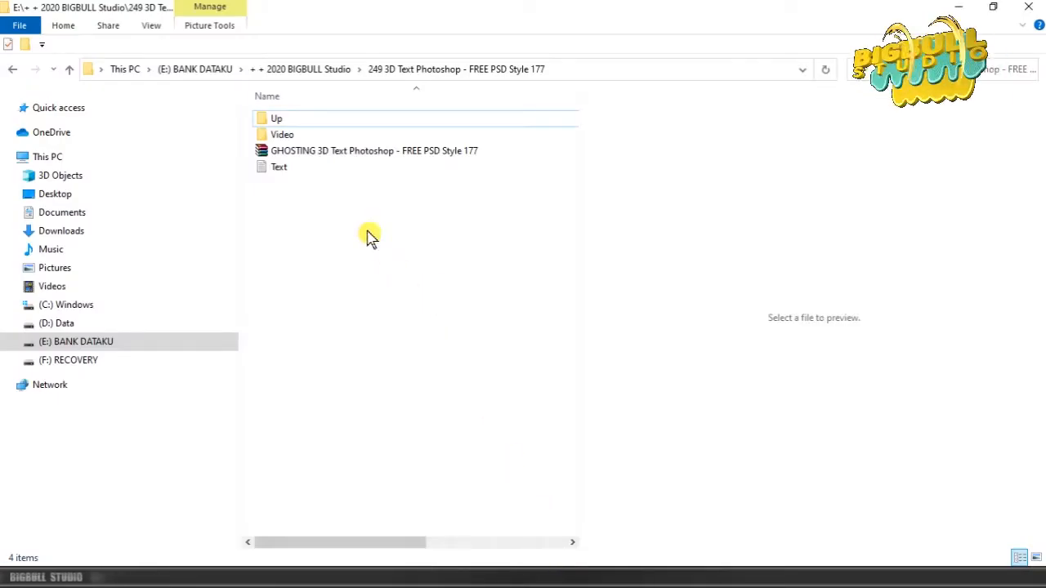
Step: Extract the GHOSTING 3D Text RAR archive in place and select the resulting PSD
click(373, 150)
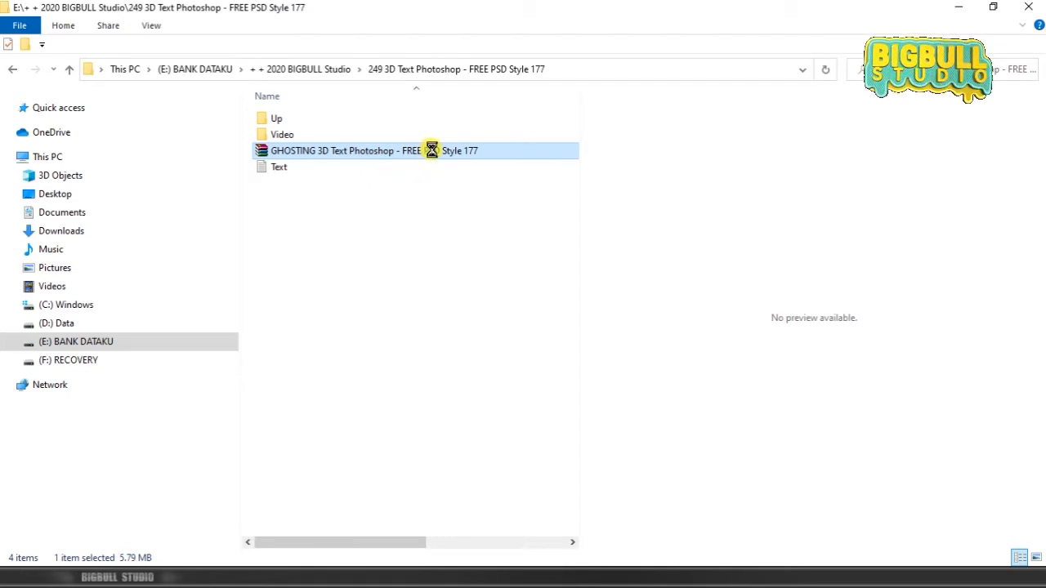
right_click(392, 151)
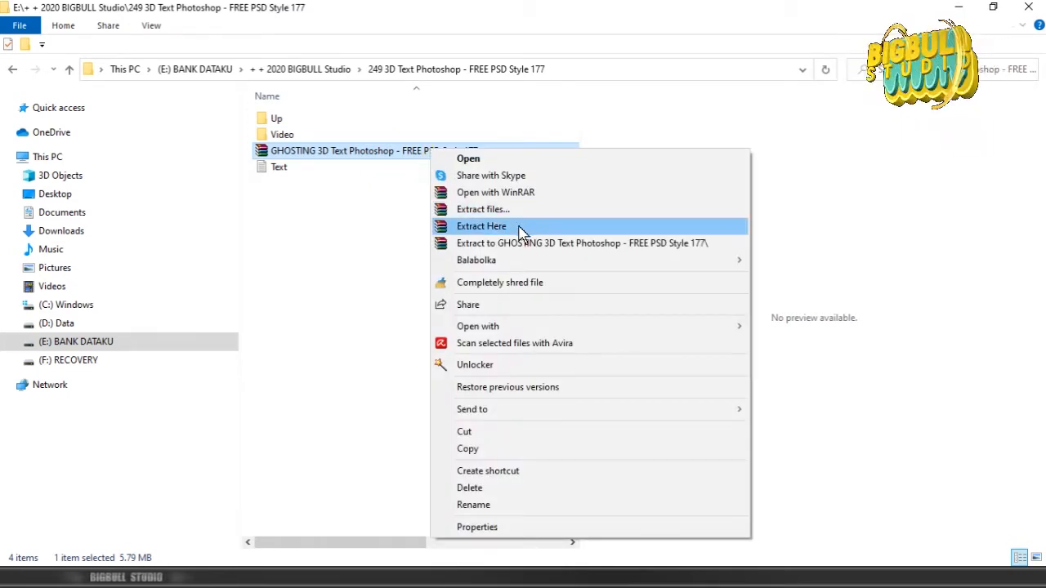
click(480, 226)
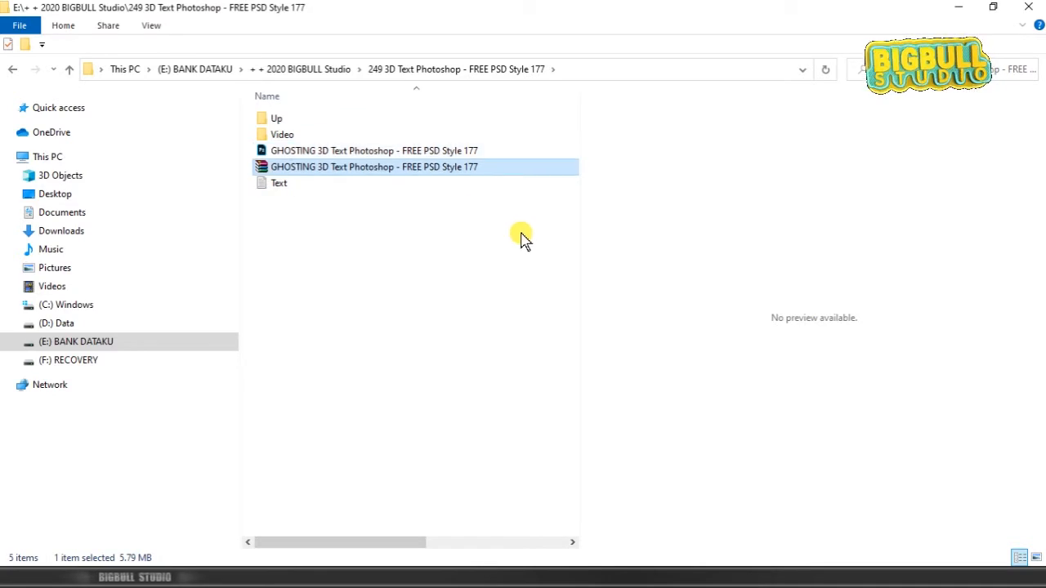
click(373, 150)
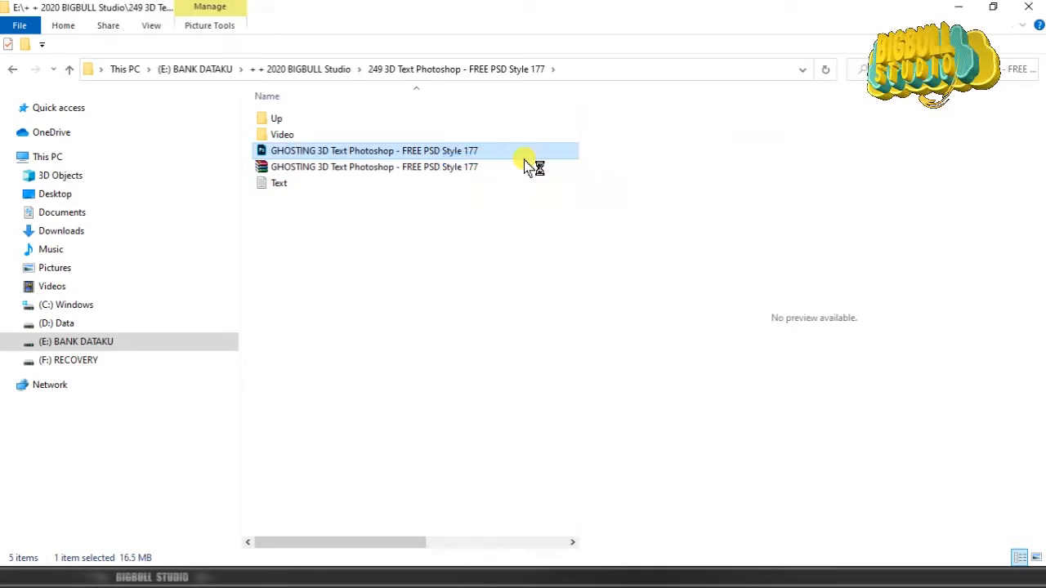
Step: Load the PSD mockup, expand the BIGBULL STUDIO group and edit the Text Here smart object's contents
double_click(373, 151)
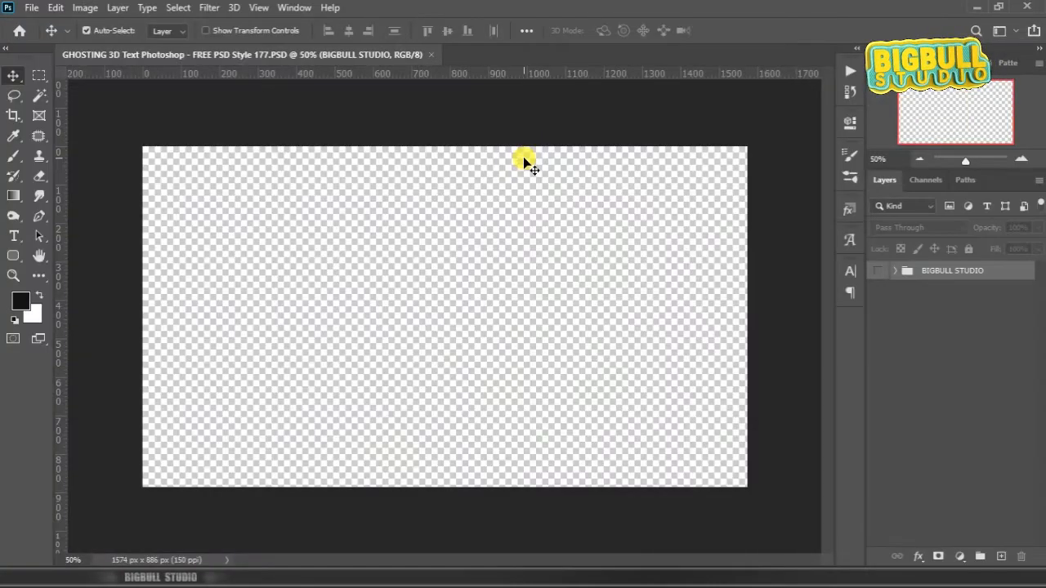
click(881, 274)
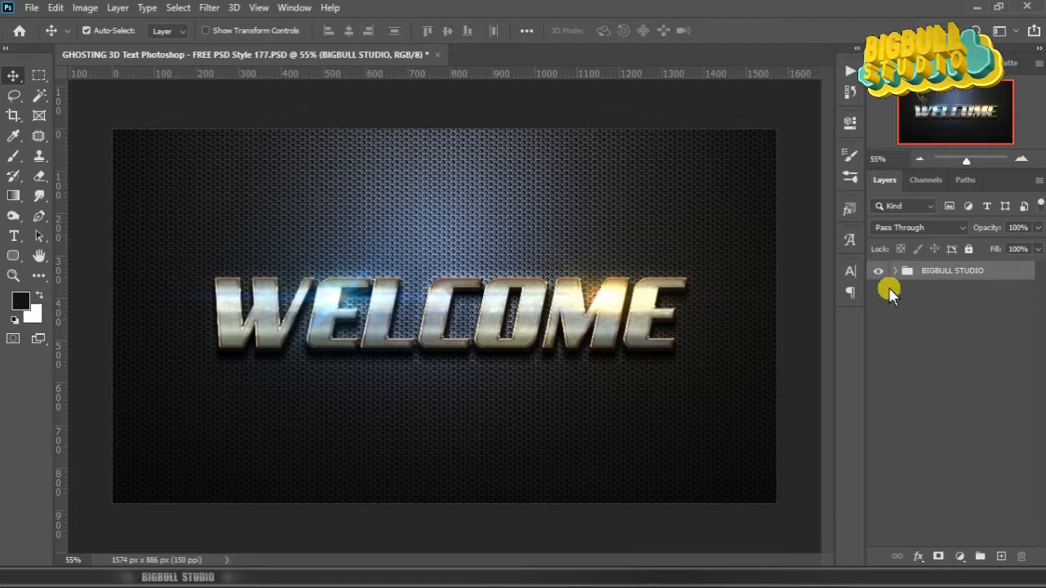
click(894, 271)
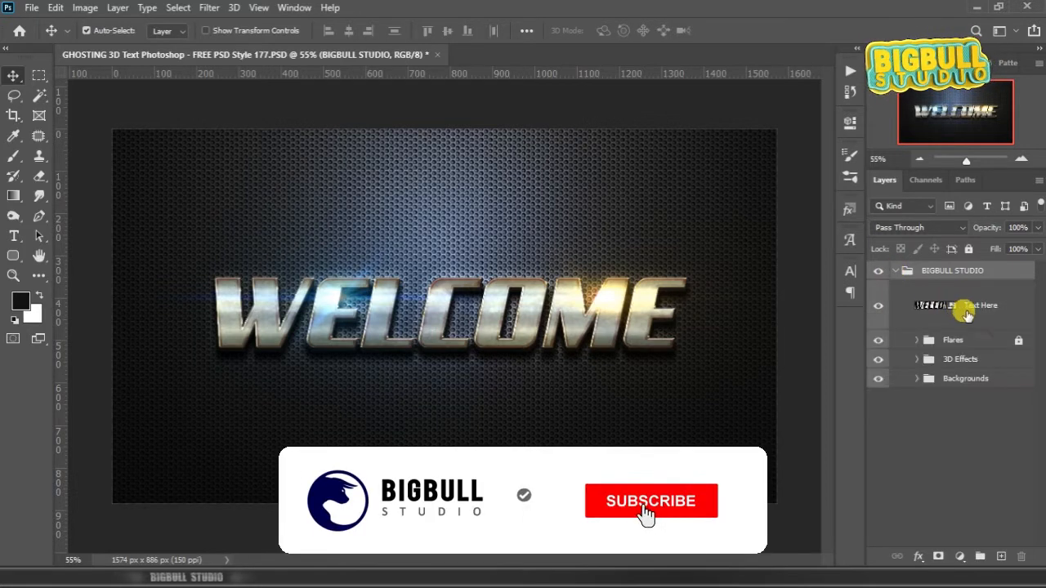
click(965, 306)
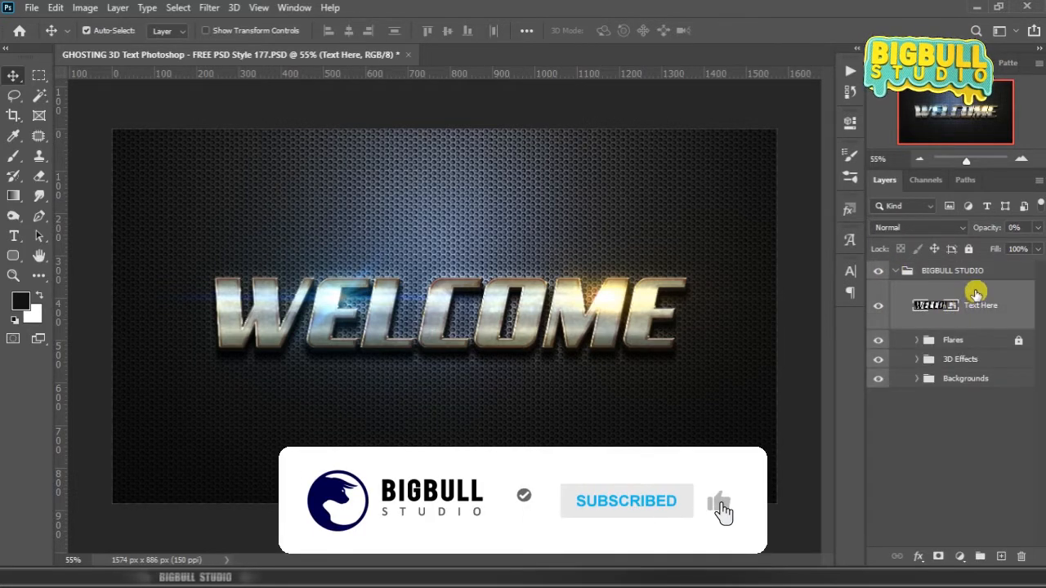
right_click(935, 306)
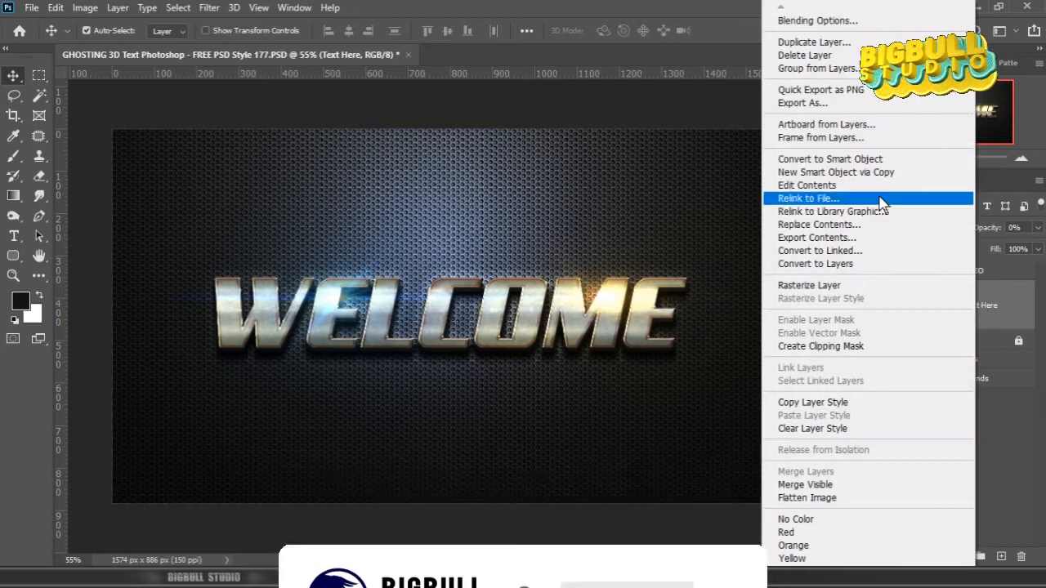
mouse_move(912, 191)
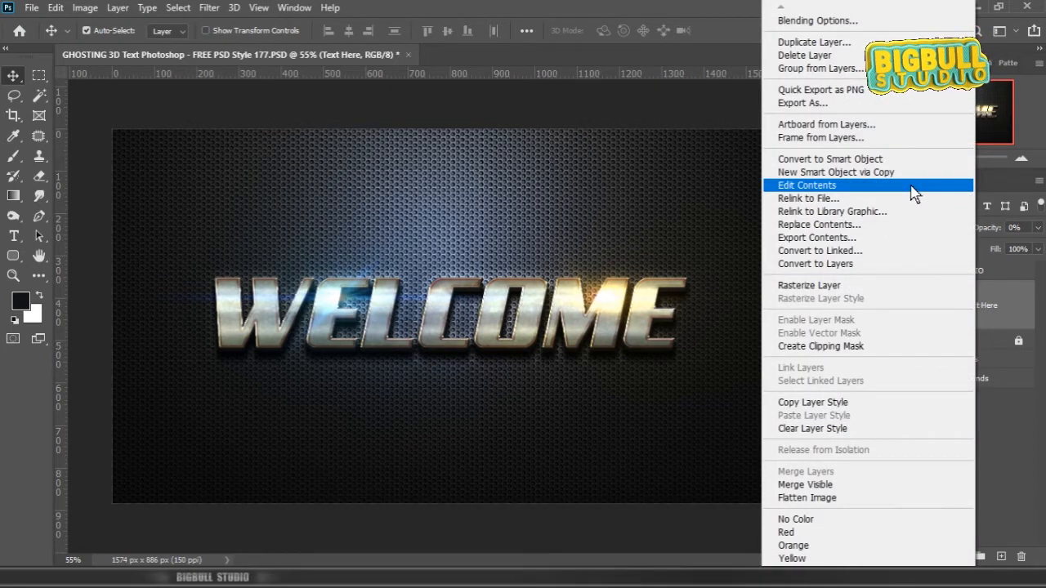
click(807, 185)
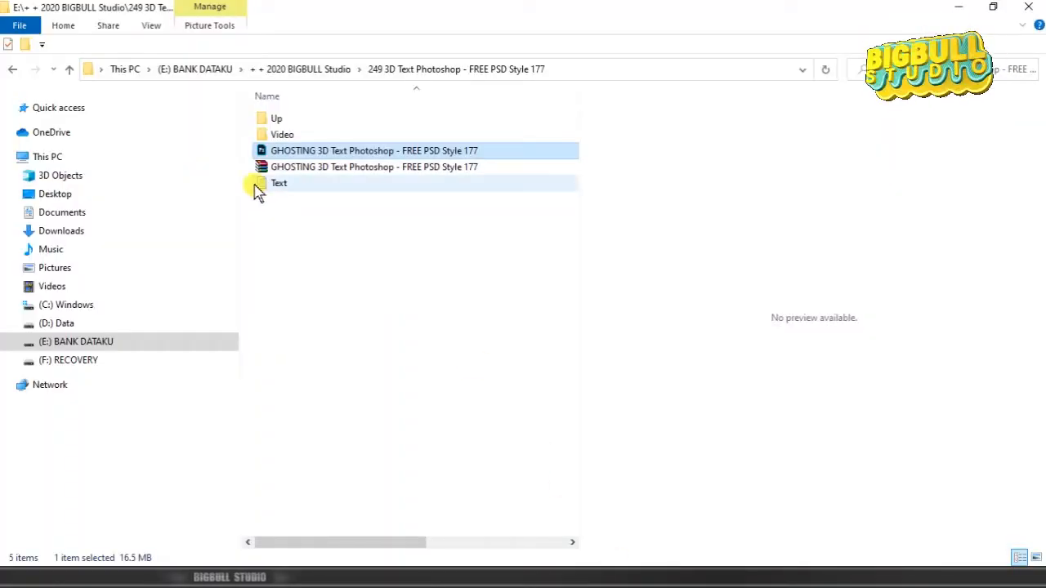
Step: Bring up the Text file listing Factory, Mortal, Speedy and Ghosting in Notepad
double_click(278, 183)
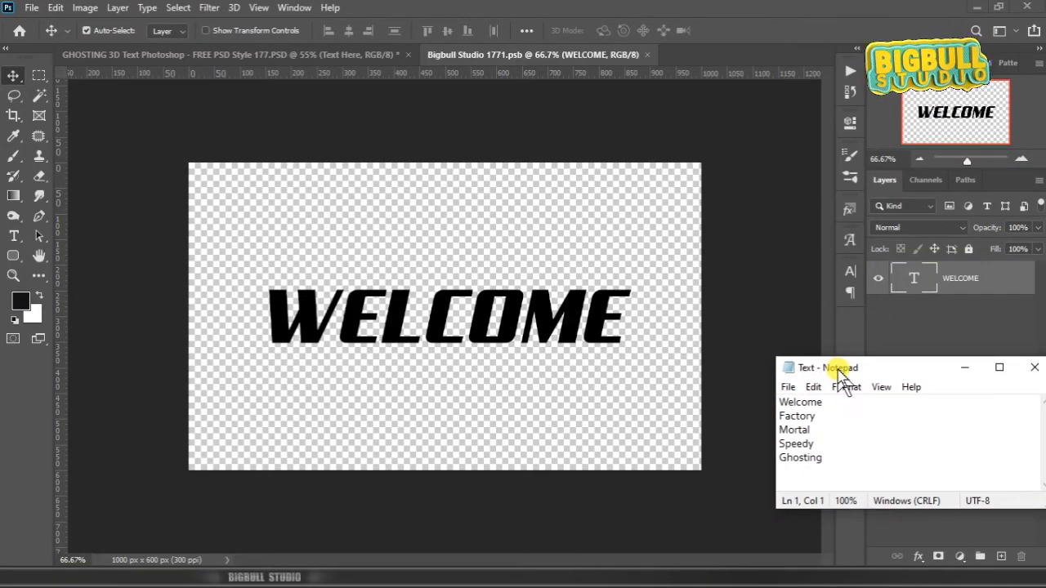
Step: Copy Factory over the WELCOME text, then close the .psb and save it back to the mockup
double_click(796, 417)
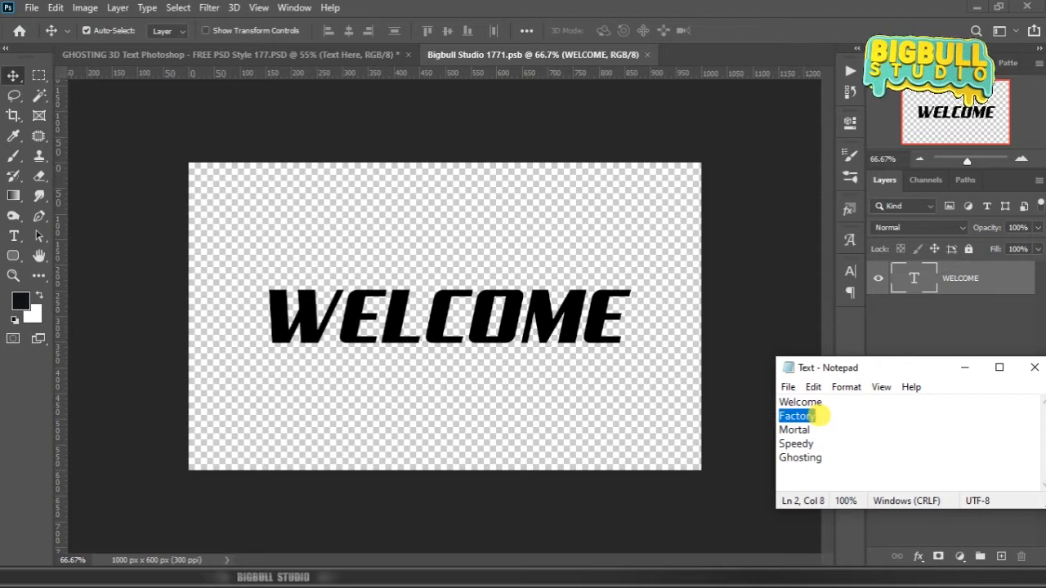
right_click(801, 415)
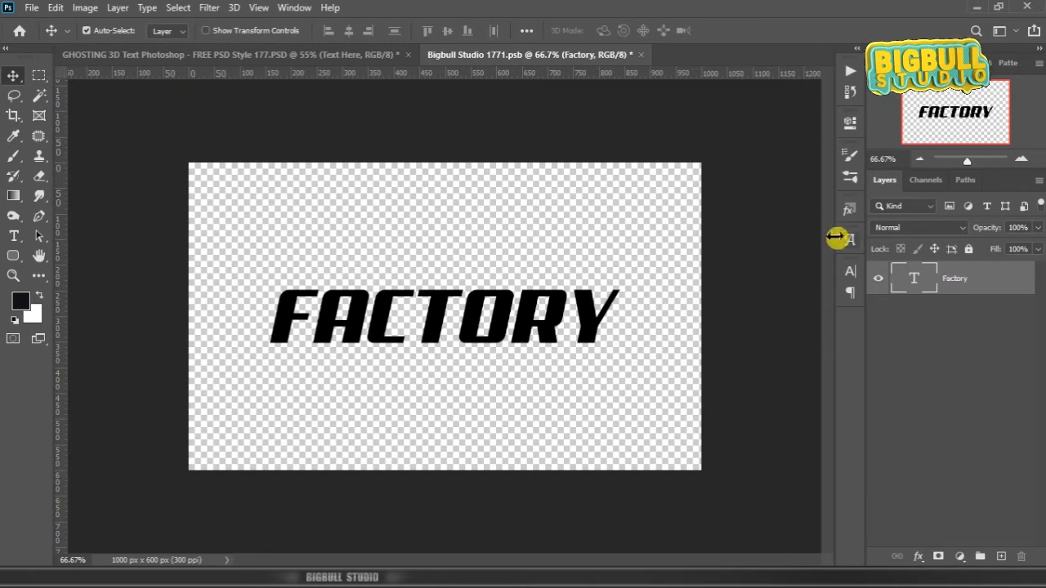
click(641, 55)
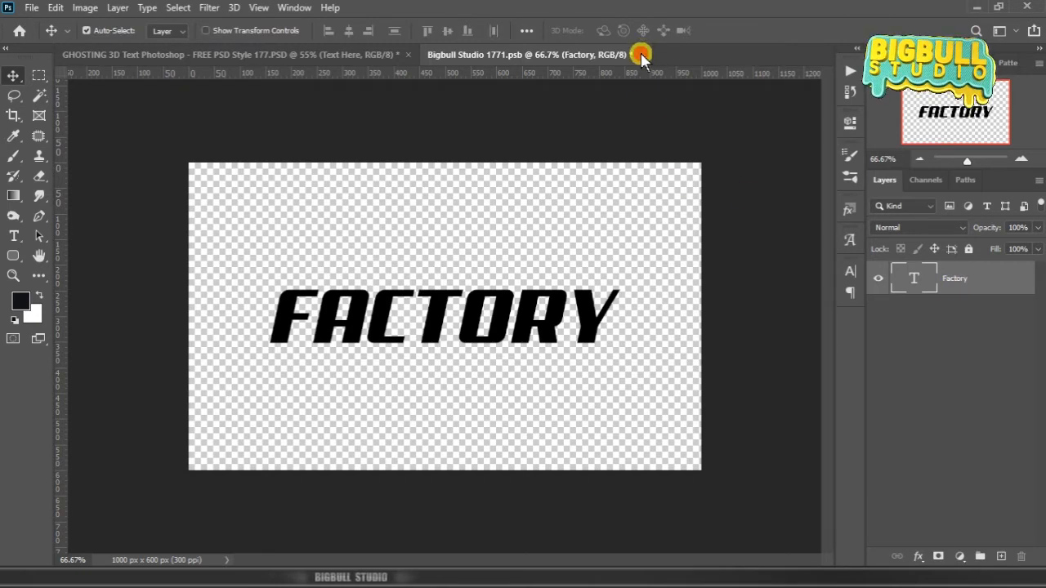
click(640, 55)
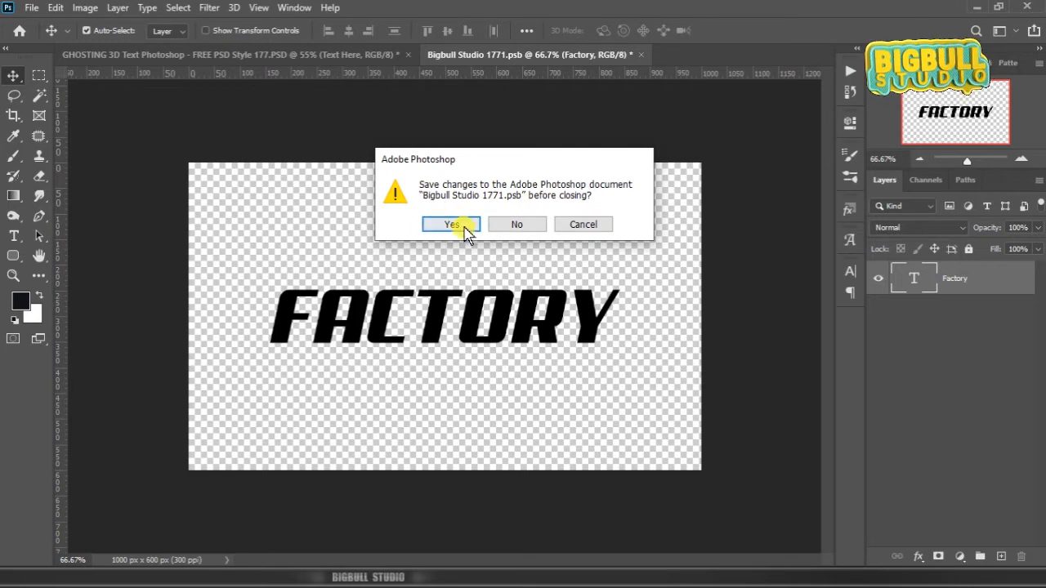
click(451, 224)
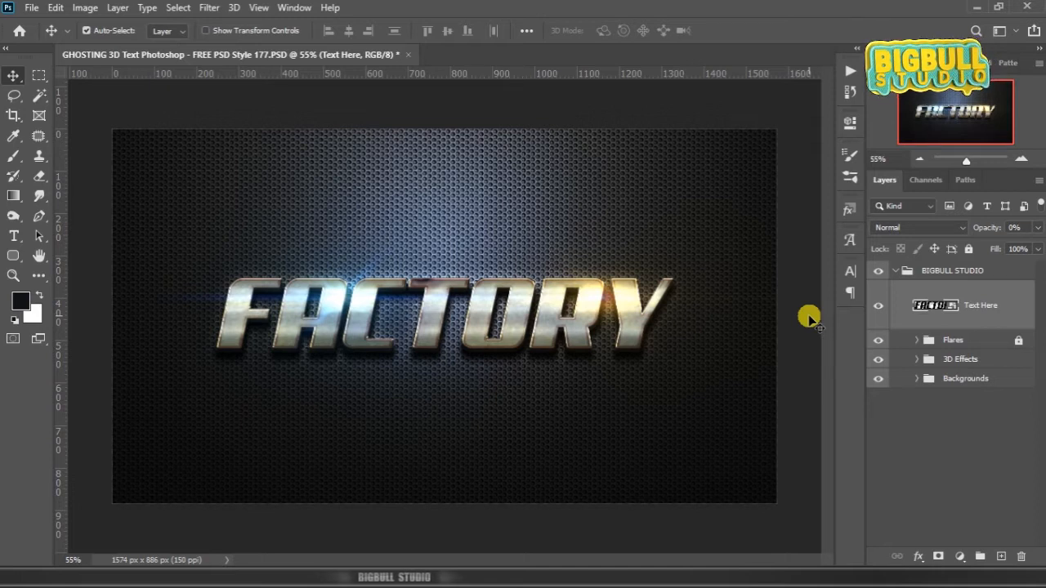
mouse_move(978, 327)
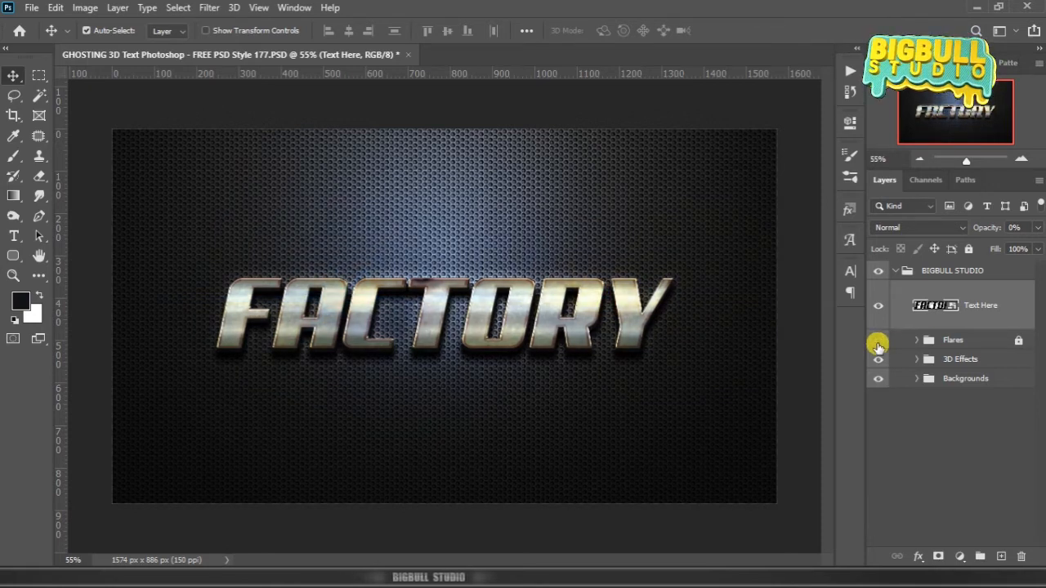
Step: Toggle the Flares group visibility on the FACTORY result and reopen the Text Here smart object
click(878, 340)
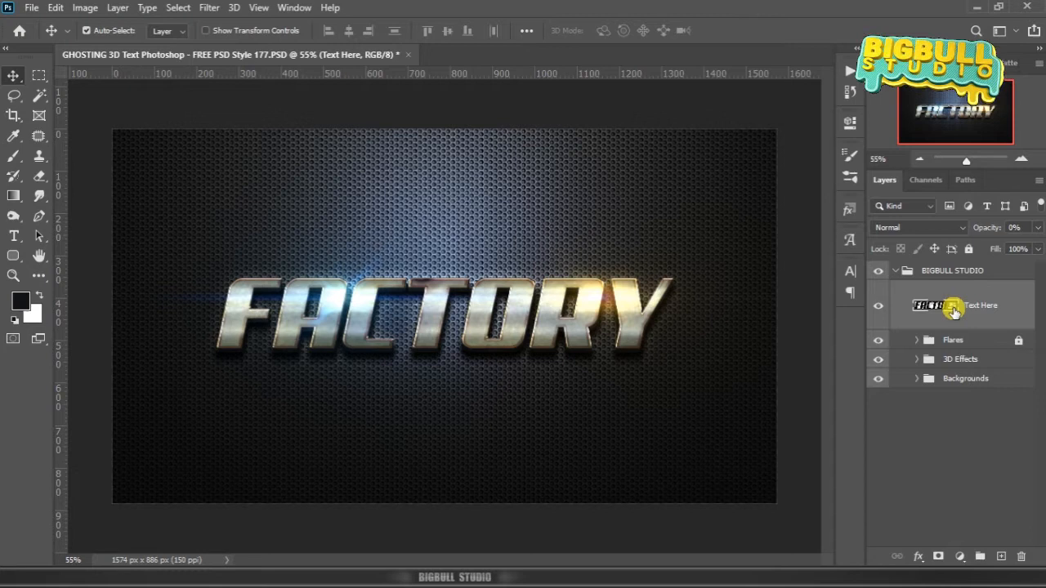
double_click(928, 306)
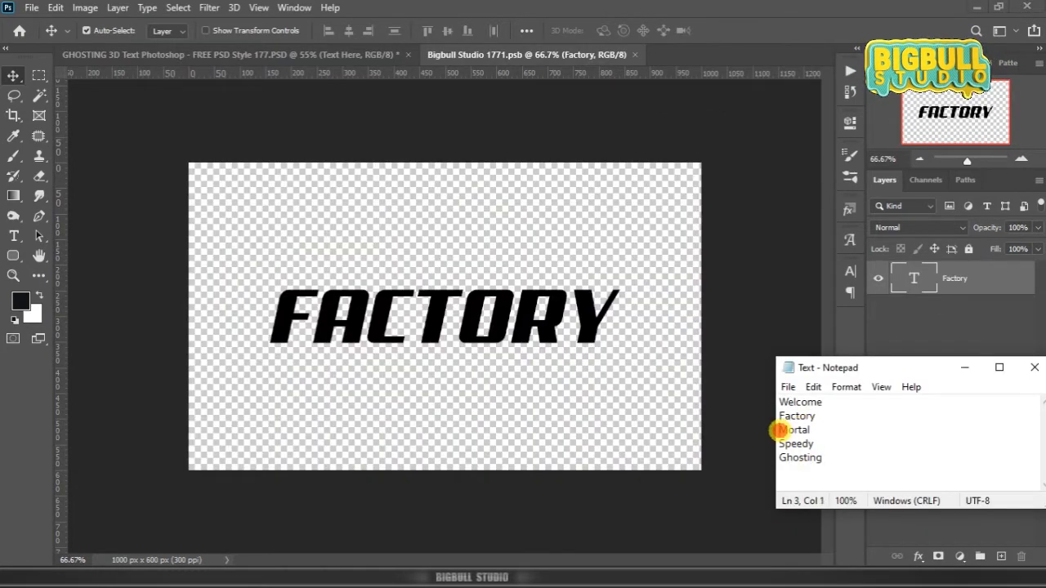
Step: Copy Mortal into the text layer, then close the .psb and save it back to the mockup
right_click(794, 430)
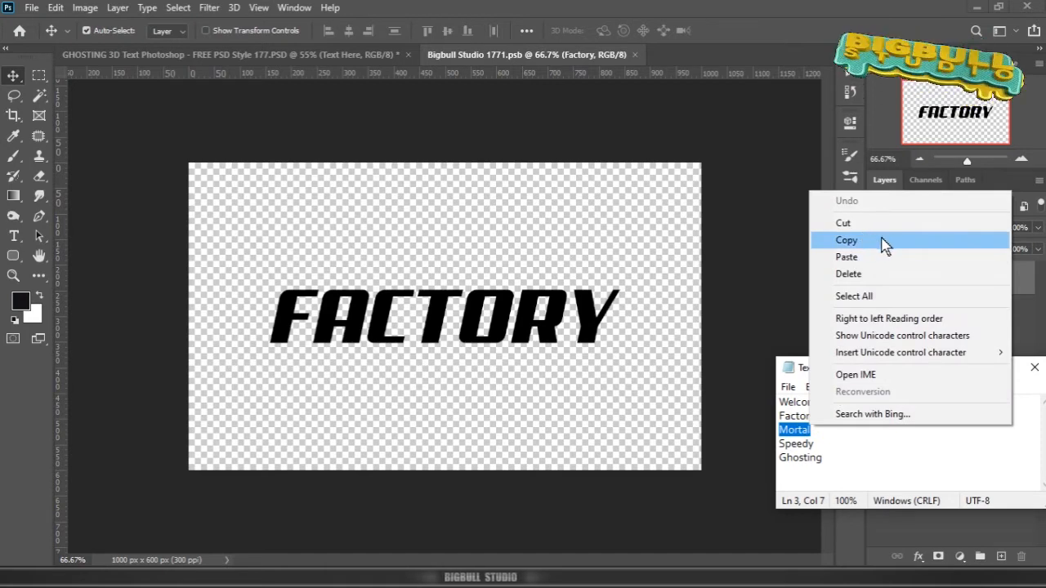
click(846, 238)
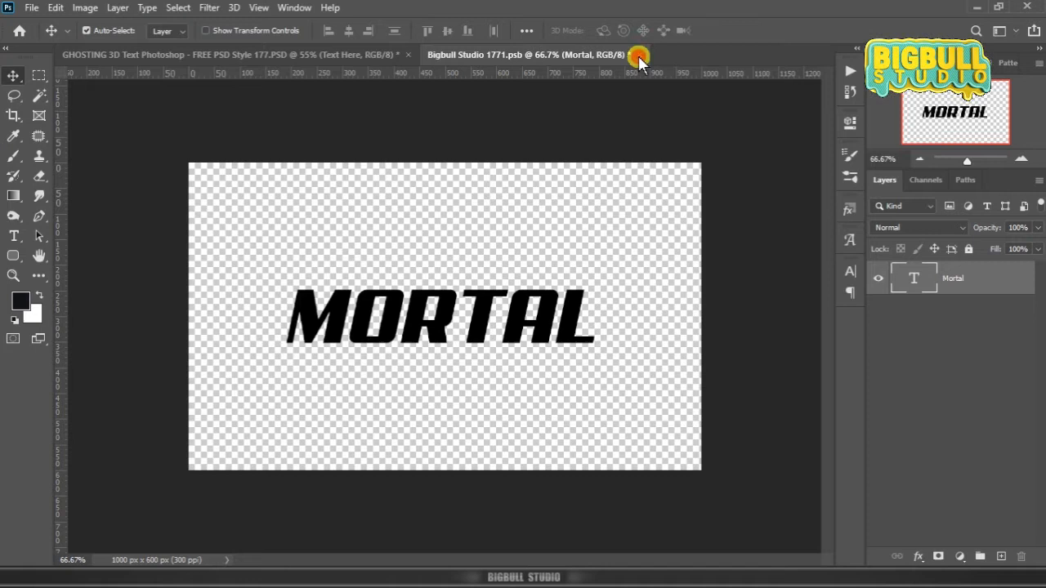
click(639, 56)
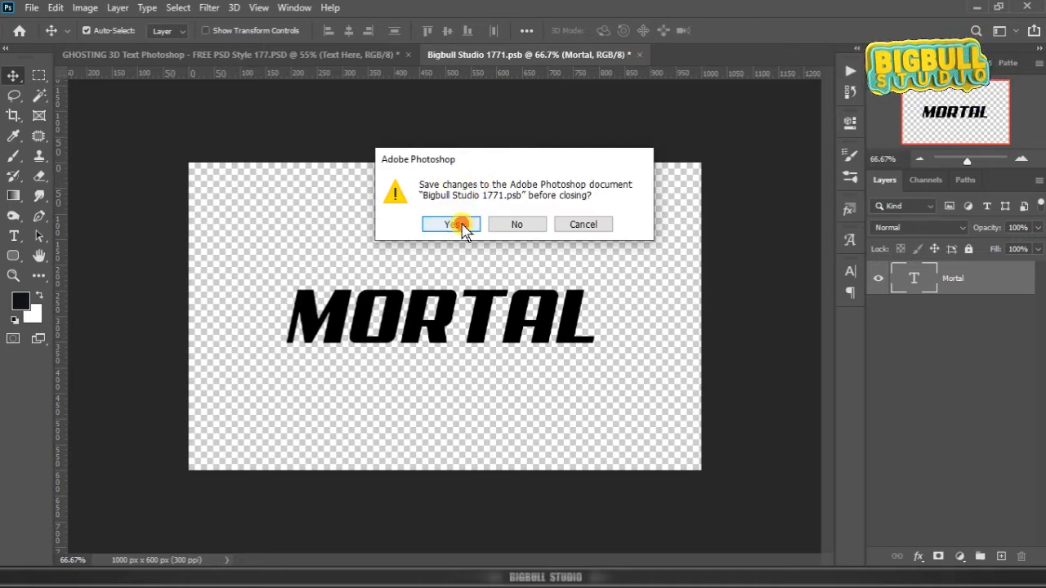
click(451, 224)
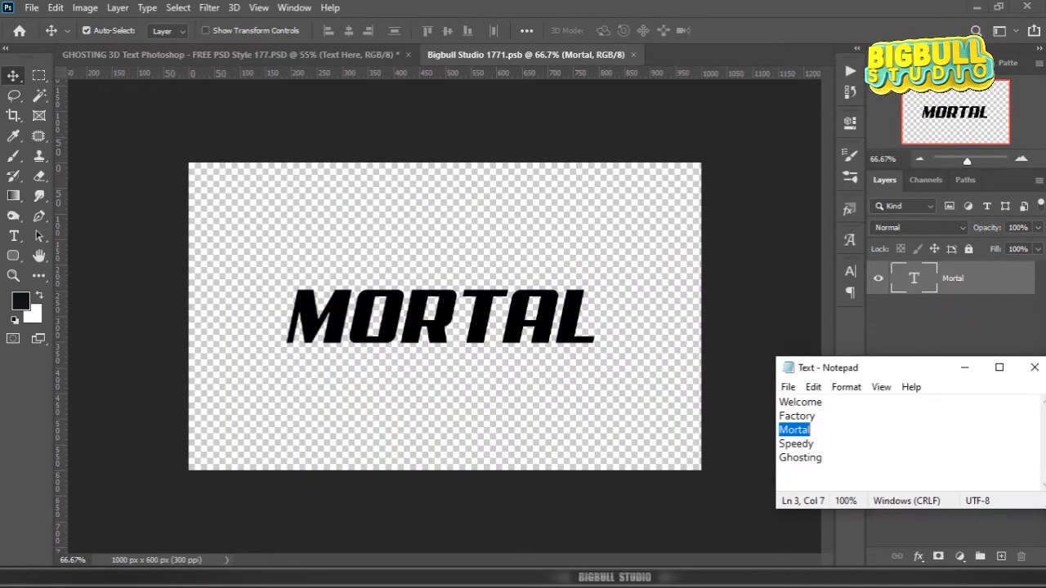
Step: Copy Speedy into the text layer, then close the .psb and save it back to the mockup
click(795, 444)
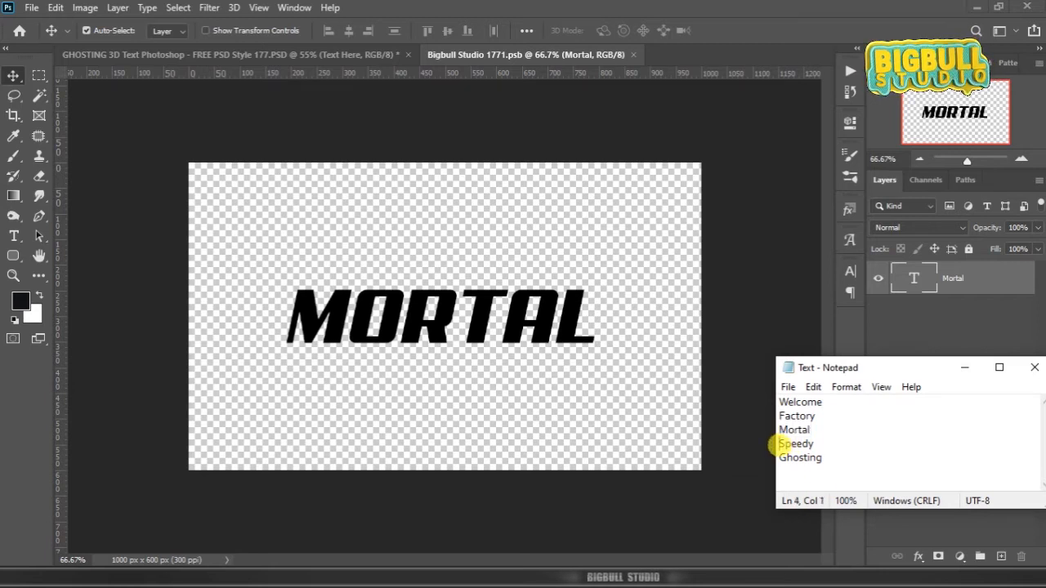
right_click(794, 444)
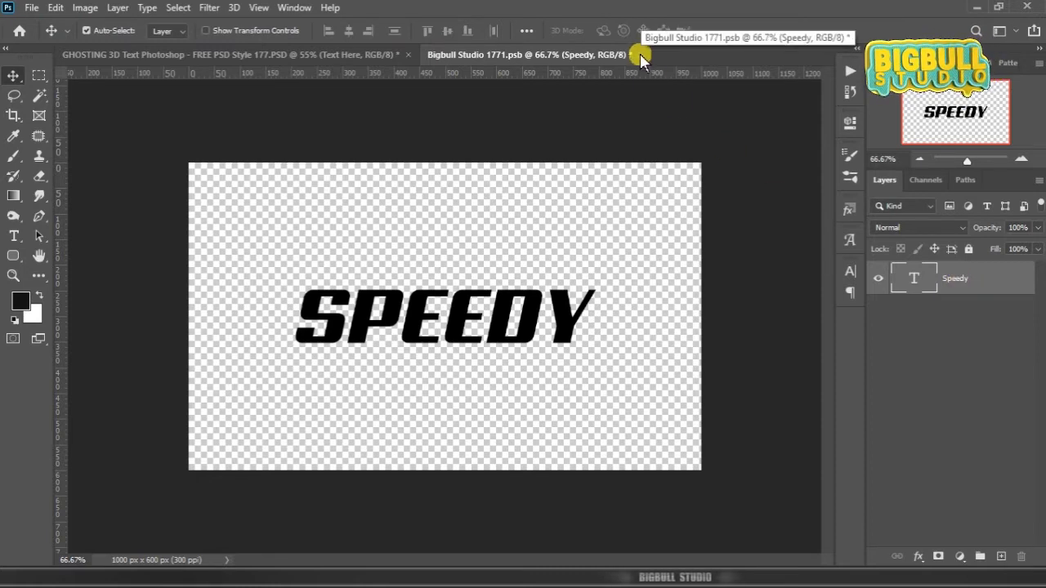
click(641, 56)
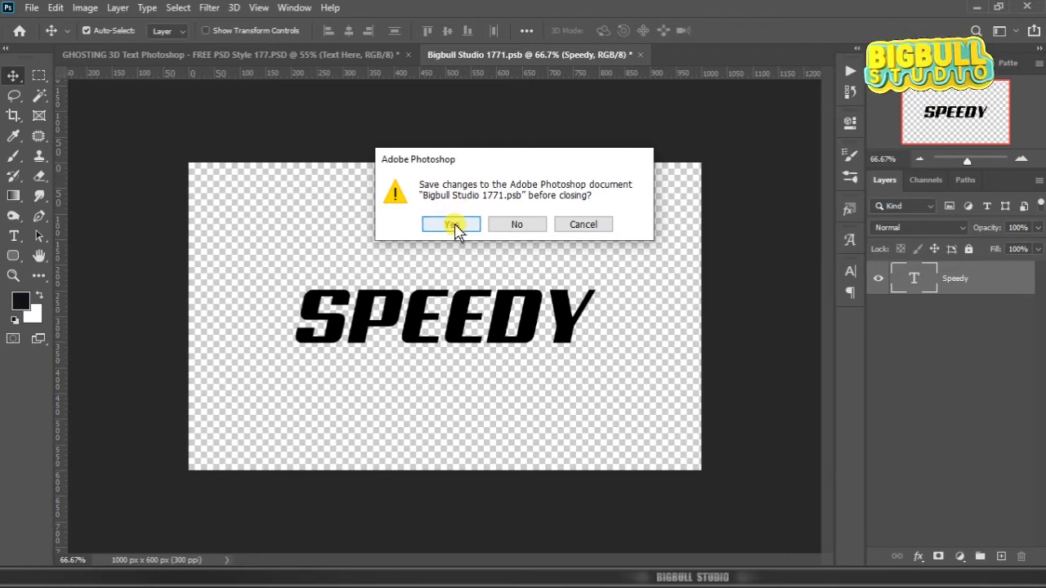
click(451, 224)
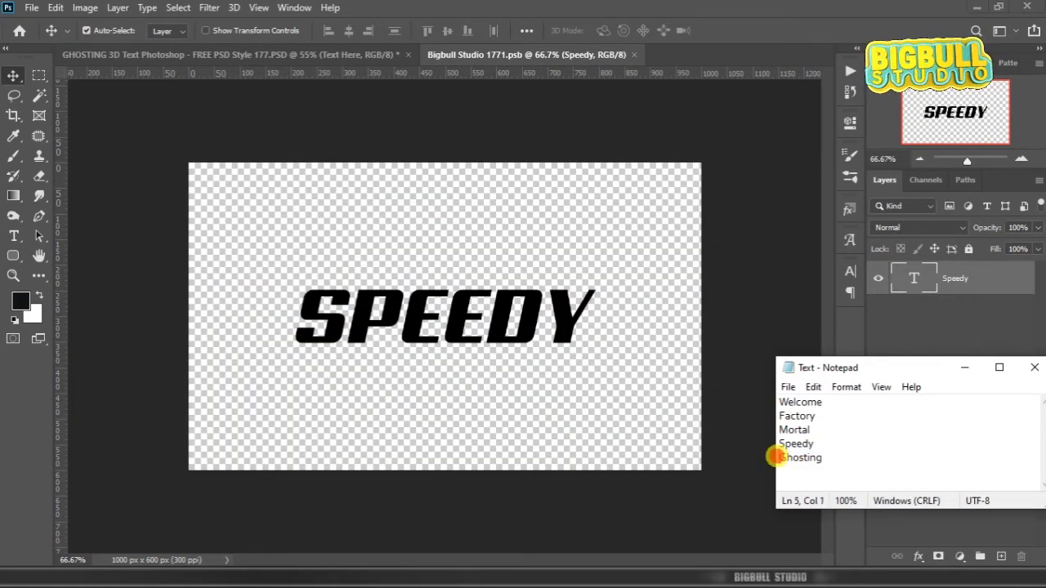
Step: Copy Ghosting into the text layer and confirm saving the change back to the mockup
right_click(801, 457)
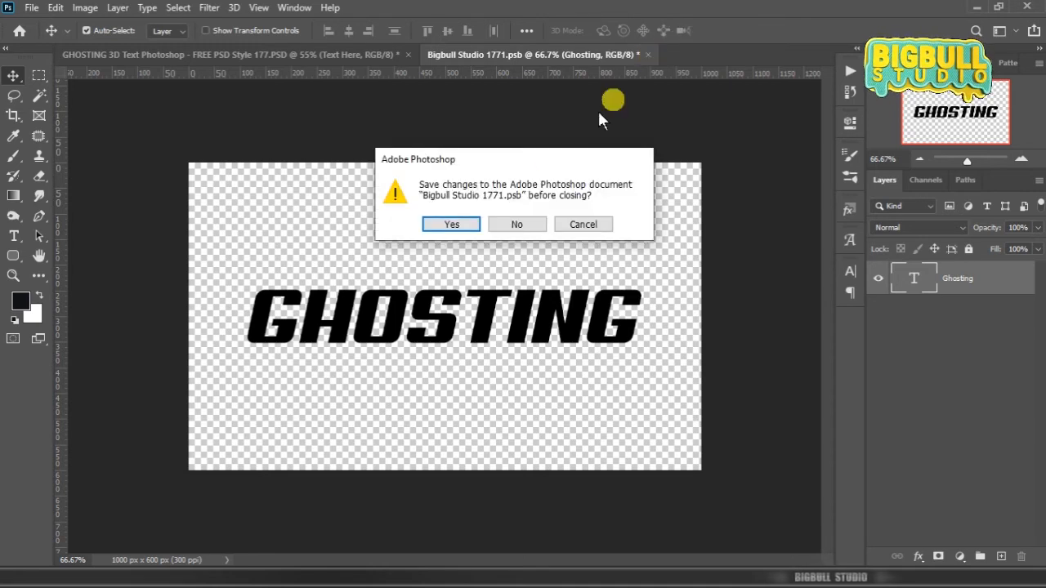
mouse_move(487, 203)
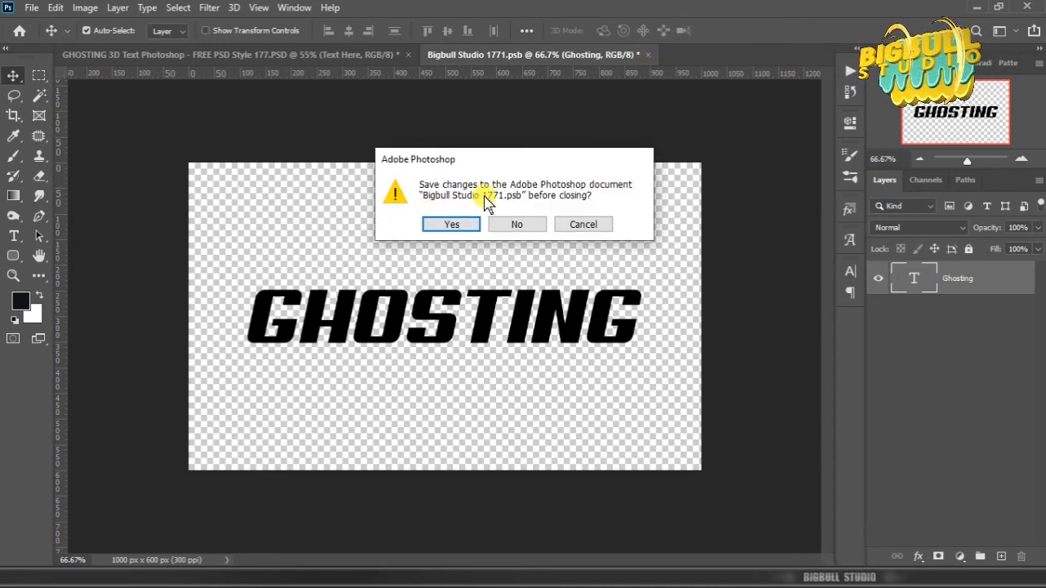
click(451, 224)
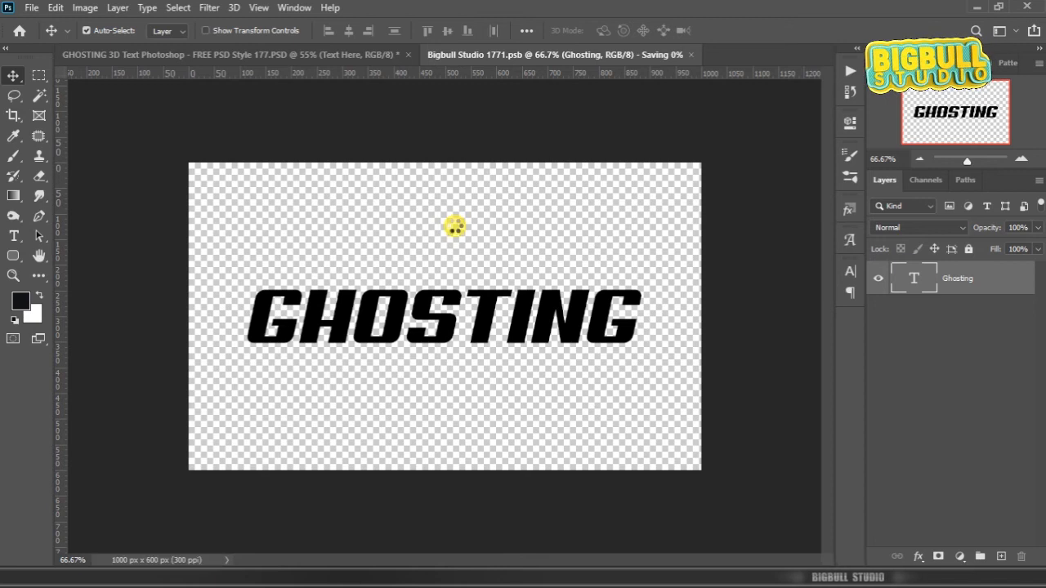